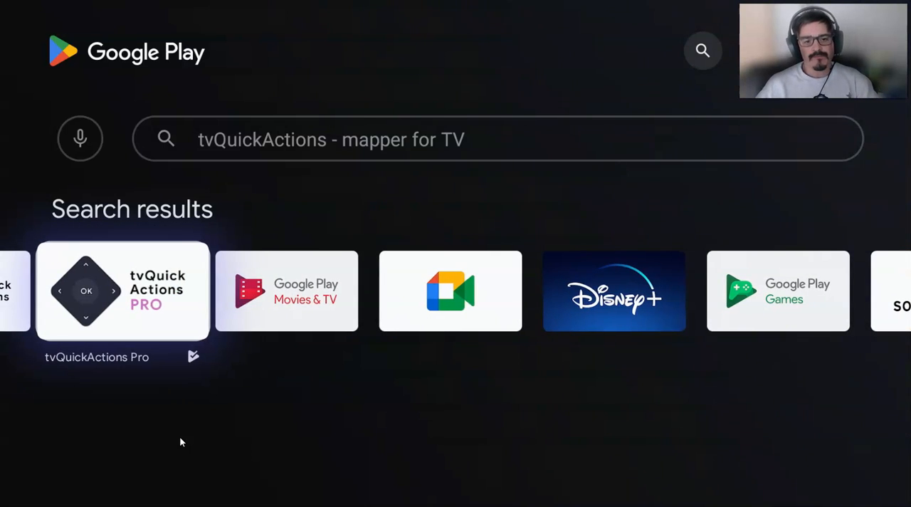
Step: Launch tvQuickActions Pro from its Play Store page and land on the empty Menus & panels section
{"action": "left_click", "coordinate": [122, 290]}
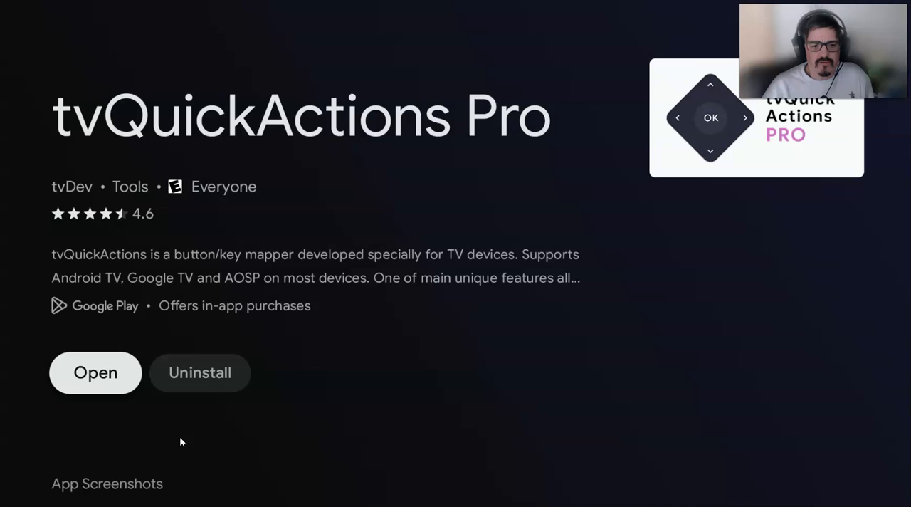
{"action": "left_click", "coordinate": [95, 373]}
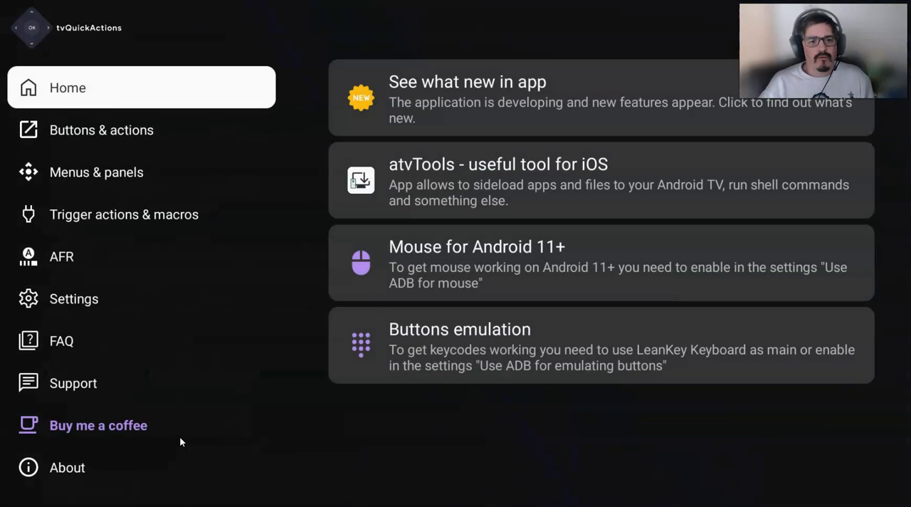
{"action": "left_click", "coordinate": [97, 172]}
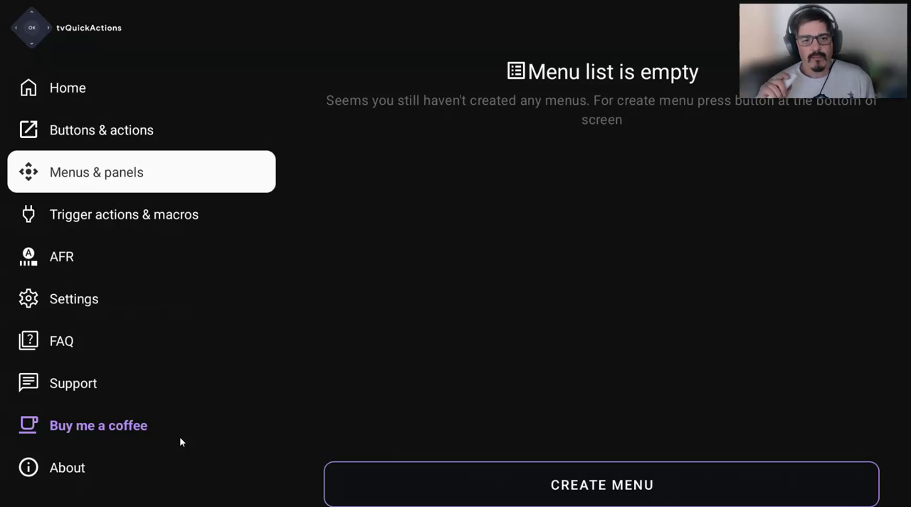
{"action": "left_click", "coordinate": [101, 129]}
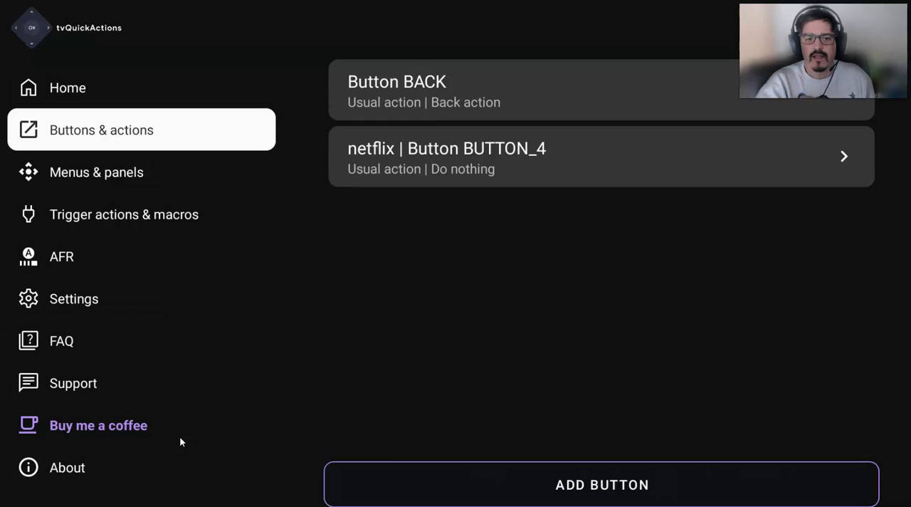
{"action": "left_click", "coordinate": [97, 172]}
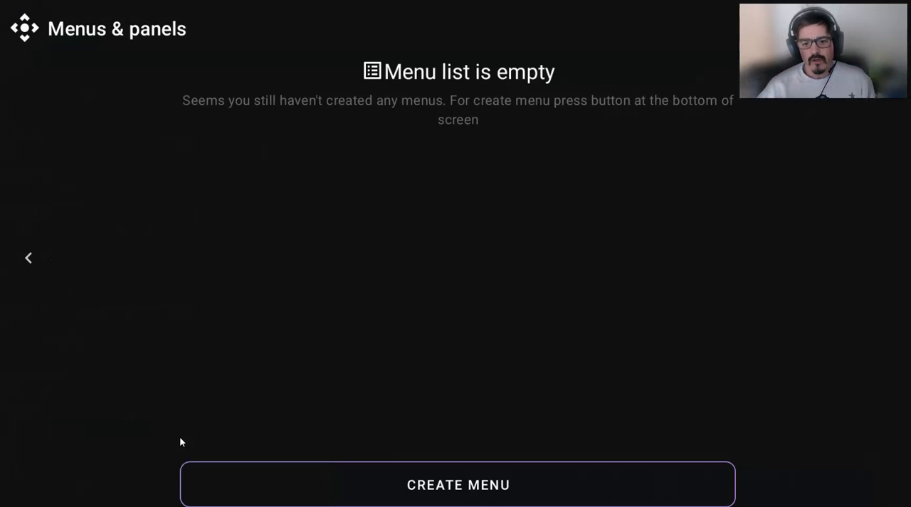
Step: Create a new menu and title it 'single'
{"action": "left_click", "coordinate": [458, 484]}
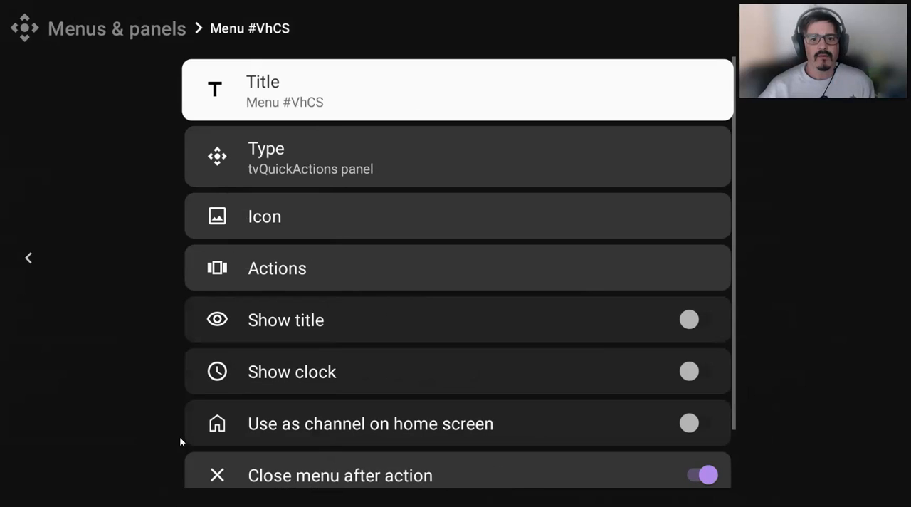
{"action": "left_click", "coordinate": [456, 90]}
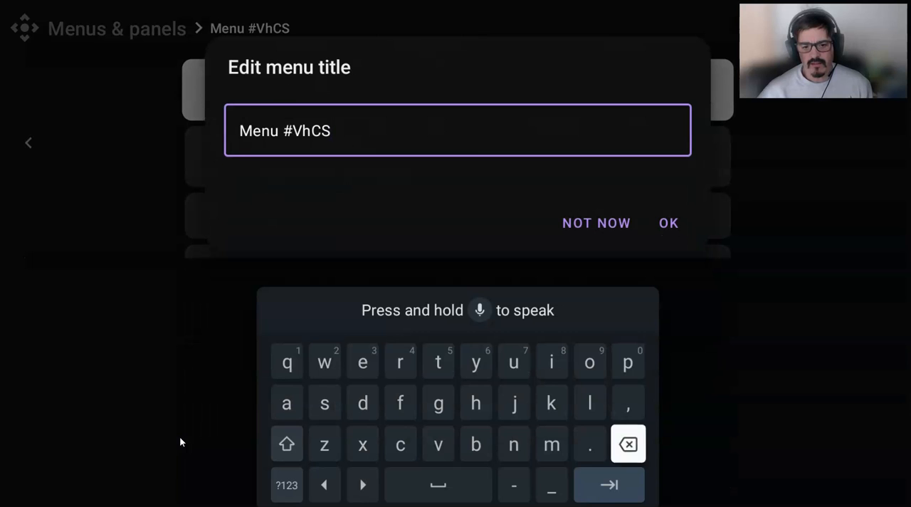
{"action": "left_click", "coordinate": [627, 444]}
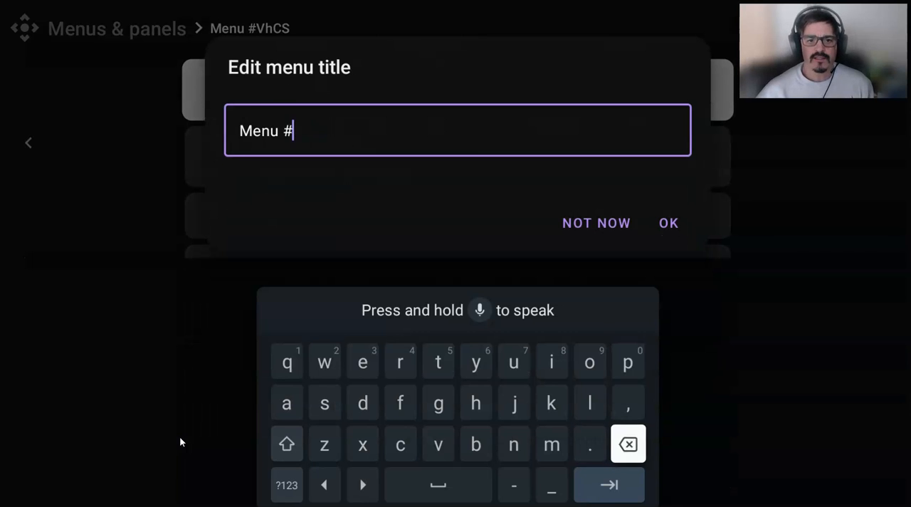
{"action": "left_click", "coordinate": [628, 444]}
{"action": "type", "text": "single"}
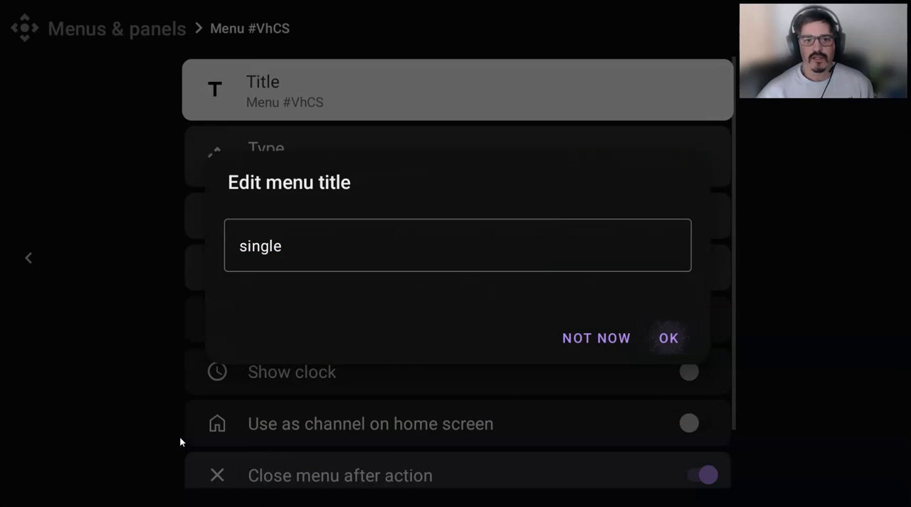
{"action": "left_click", "coordinate": [668, 337]}
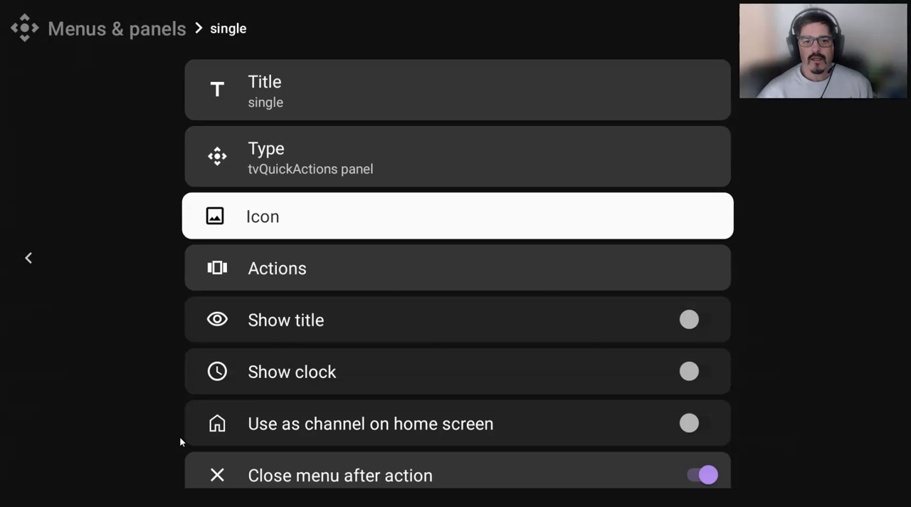
Step: Set the panel's icon to 1k_plus
{"action": "left_click", "coordinate": [458, 216]}
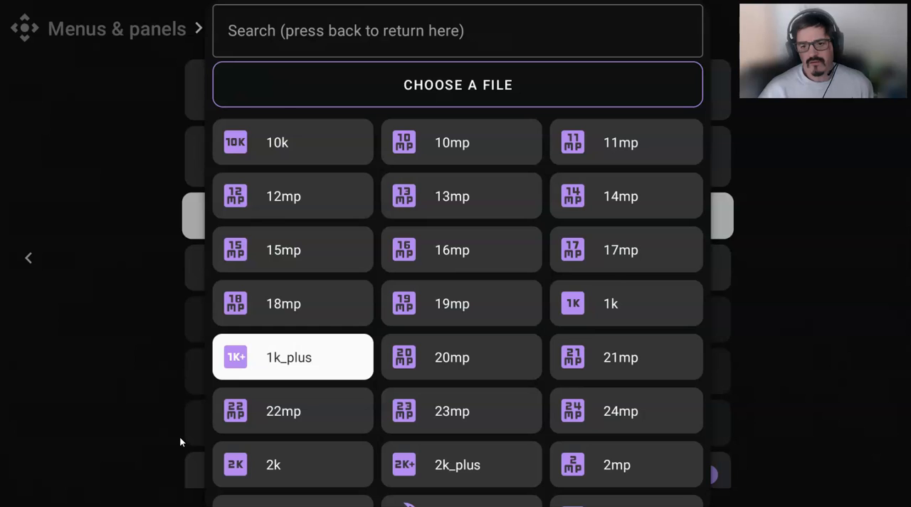
{"action": "left_click", "coordinate": [292, 356]}
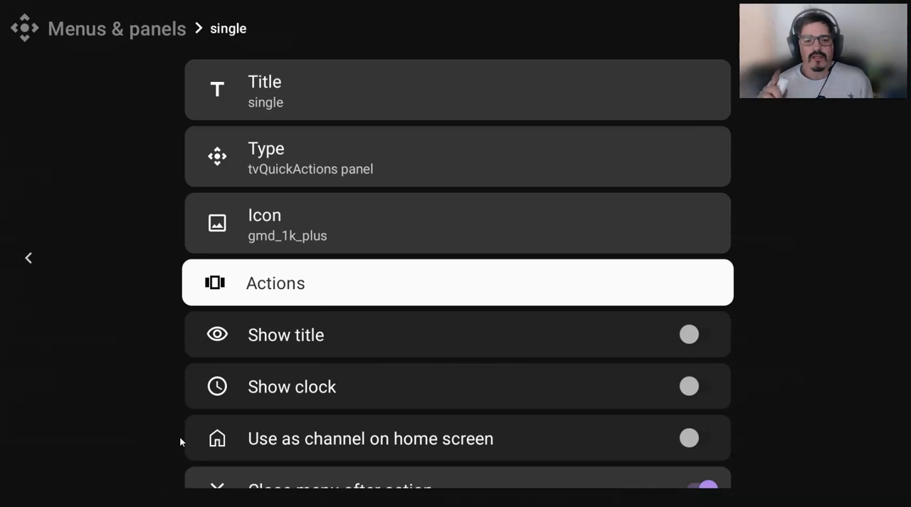
Step: Pick app shortcuts from the APP tab as the single panel's actions, dismissing the long-tap tip
{"action": "left_click", "coordinate": [458, 282]}
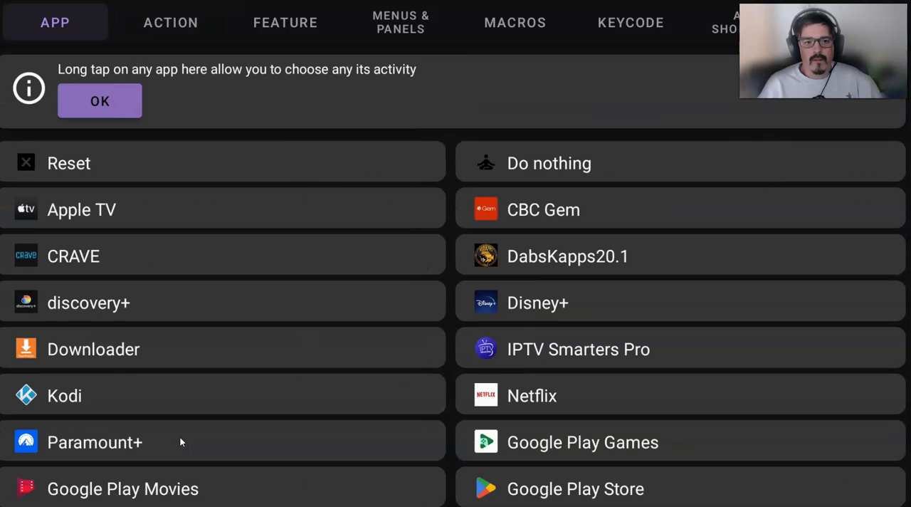
{"action": "left_click", "coordinate": [550, 209]}
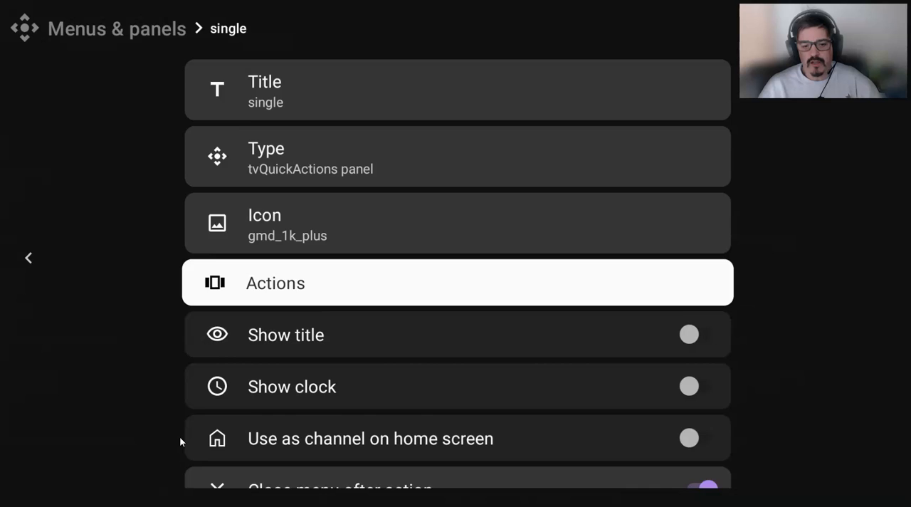
{"action": "scroll", "scroll_direction": "down", "scroll_amount": 3}
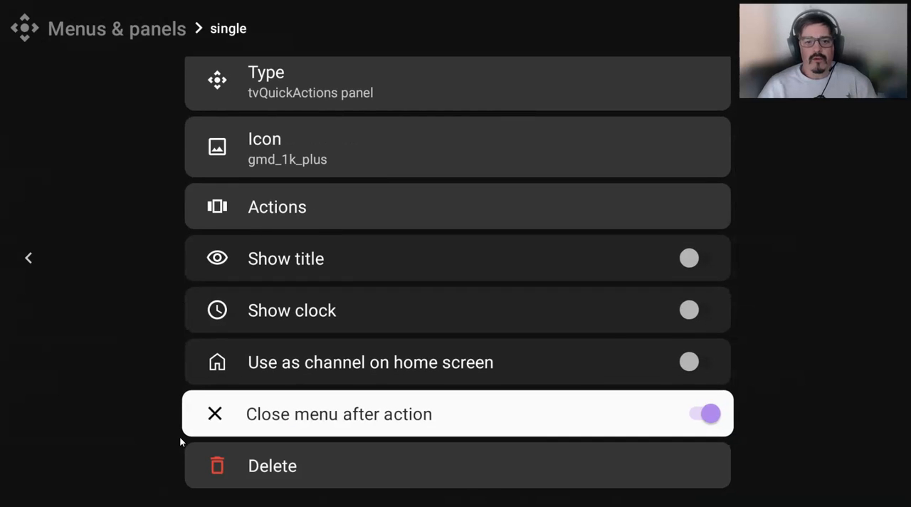
Step: Create a second menu and title it 'double' using the keyboard's word suggestion
{"action": "left_click", "coordinate": [28, 257]}
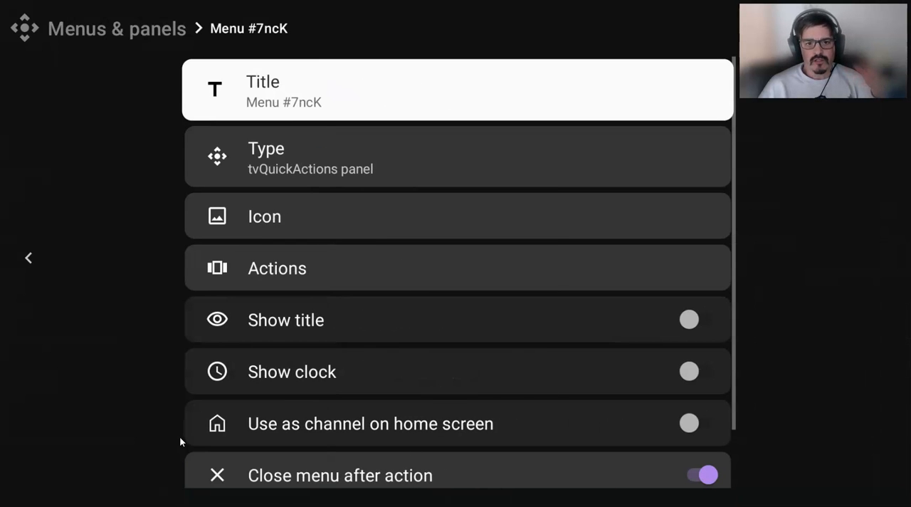
{"action": "left_click", "coordinate": [457, 89]}
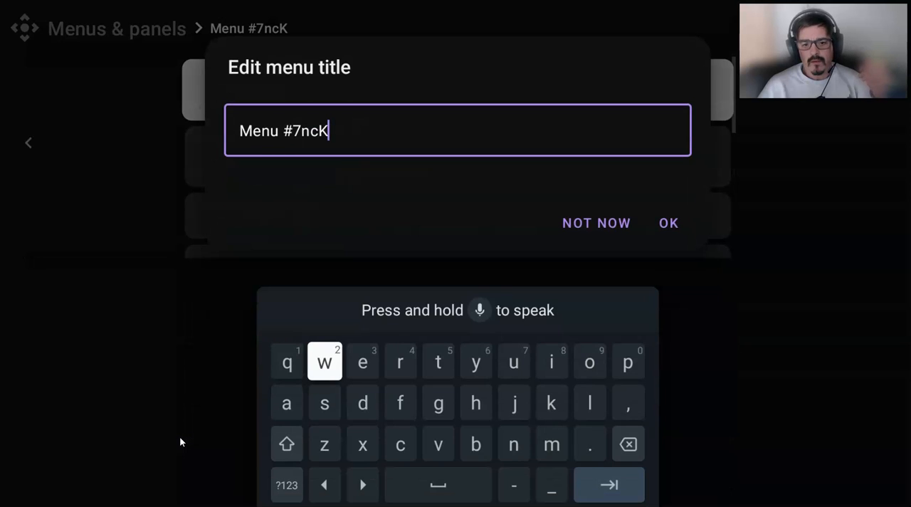
{"action": "left_click", "coordinate": [628, 445]}
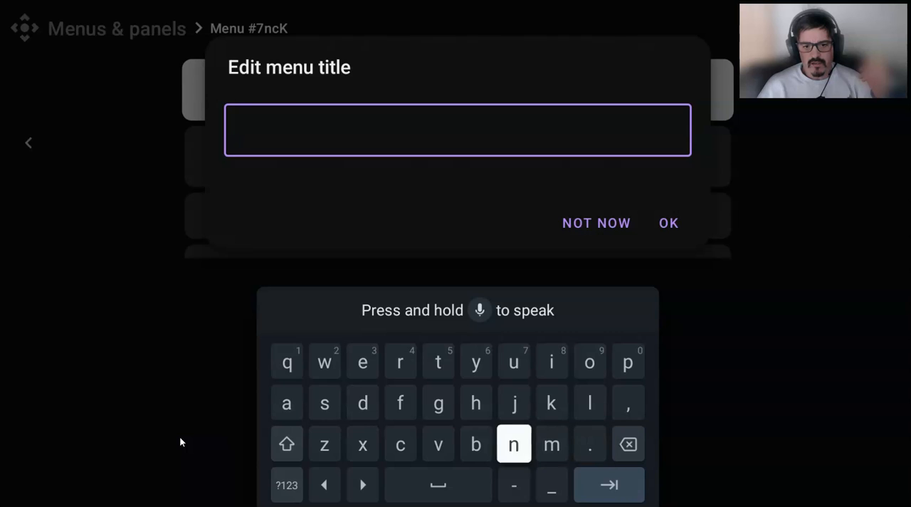
{"action": "left_click", "coordinate": [361, 402]}
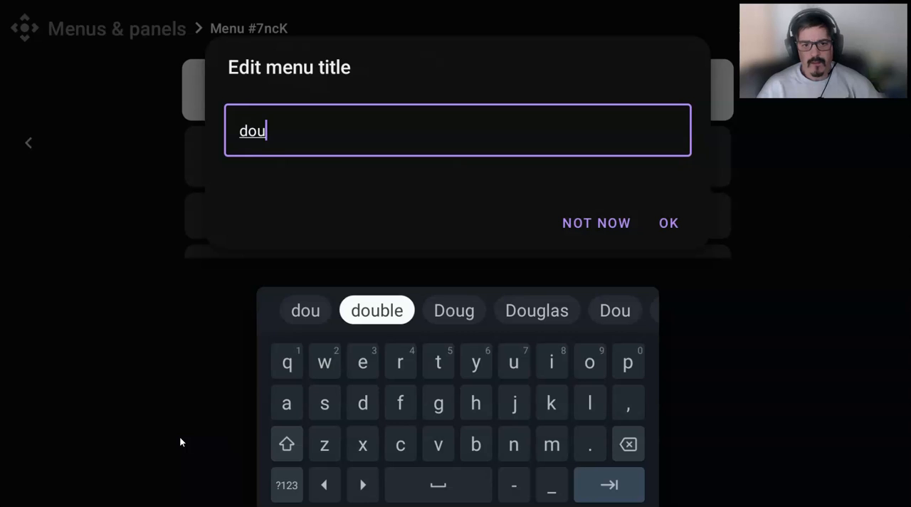
{"action": "left_click", "coordinate": [376, 311]}
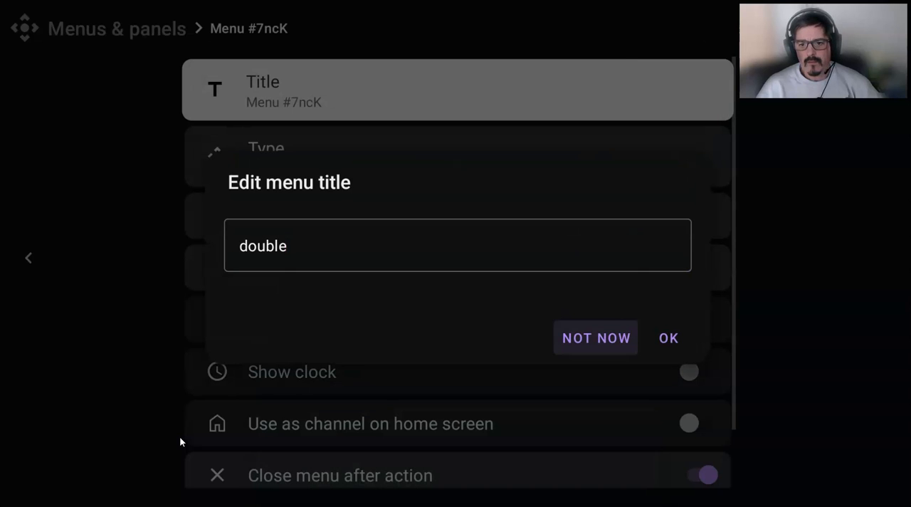
{"action": "left_click", "coordinate": [668, 337]}
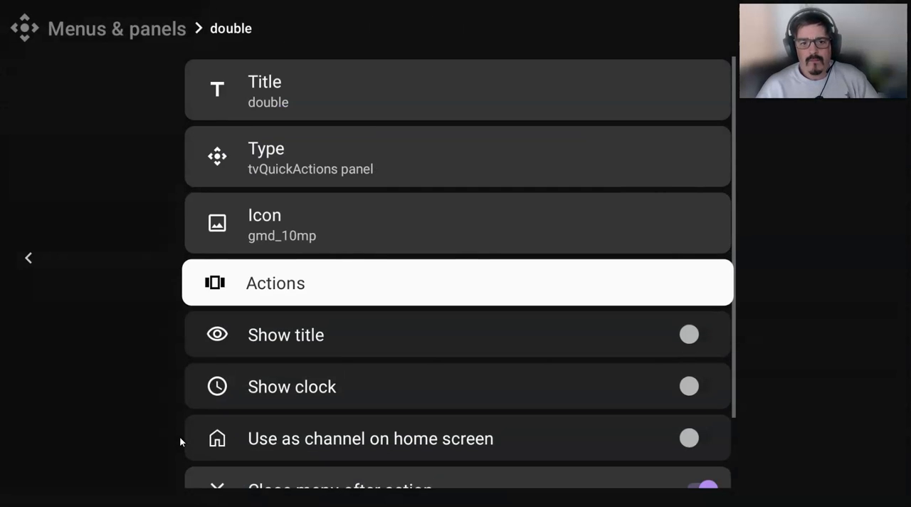
Step: Fill the double panel's action slots with app shortcuts such as Netflix
{"action": "left_click", "coordinate": [458, 282]}
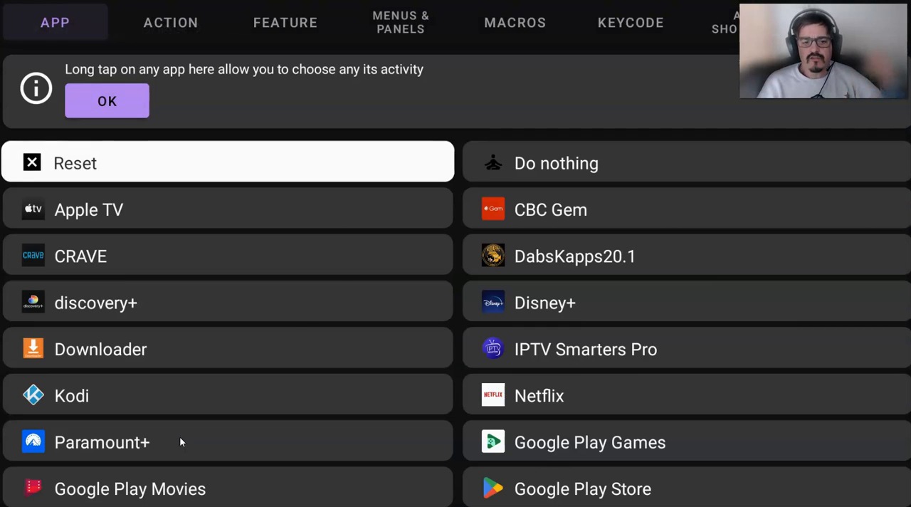
{"action": "left_click", "coordinate": [129, 488]}
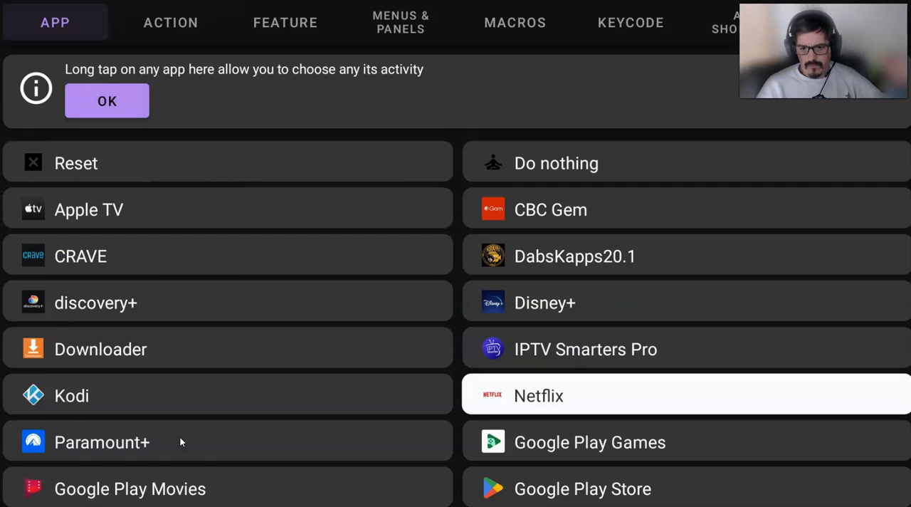
{"action": "scroll", "scroll_direction": "down", "scroll_amount": 3}
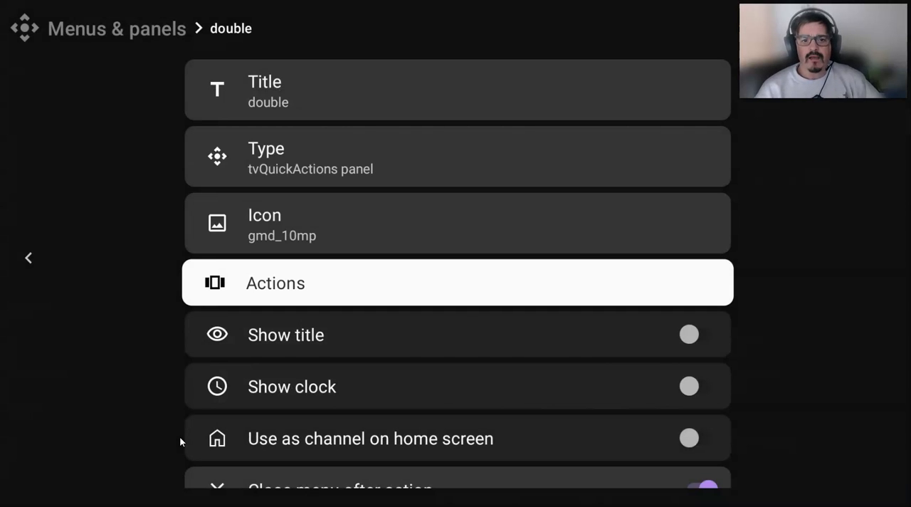
Step: Bring up remote BUTTON_10's settings and its Choose type dialog for the action type
{"action": "left_click", "coordinate": [28, 257]}
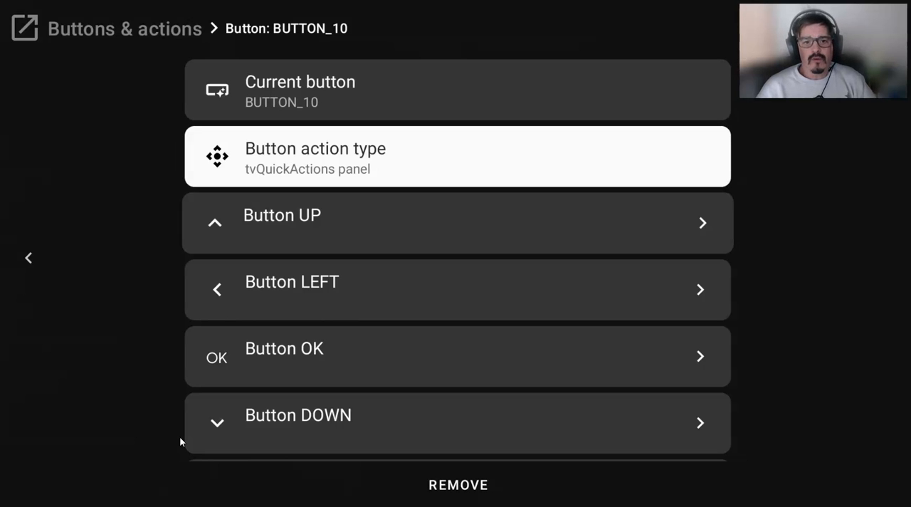
{"action": "left_click", "coordinate": [457, 157]}
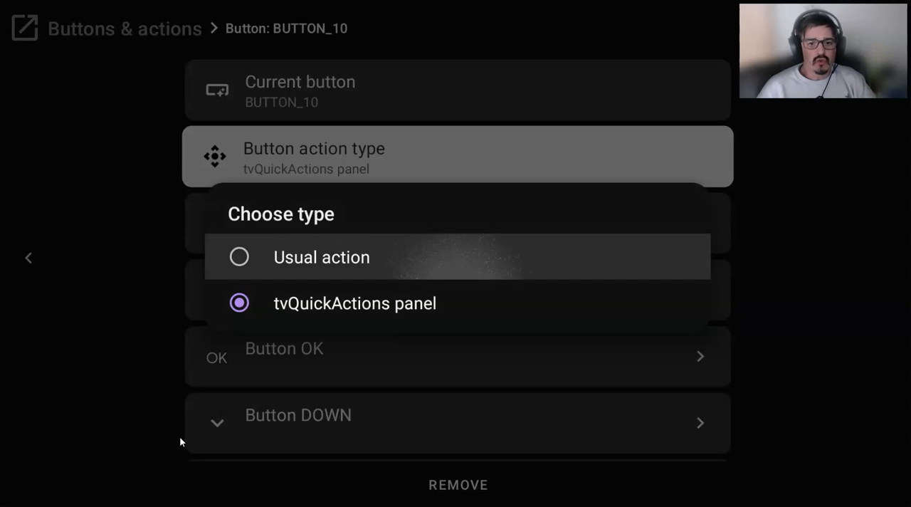
Step: Set BUTTON_10 to Usual action with Single press opening 'single' and Double press opening 'double'
{"action": "left_click", "coordinate": [322, 257]}
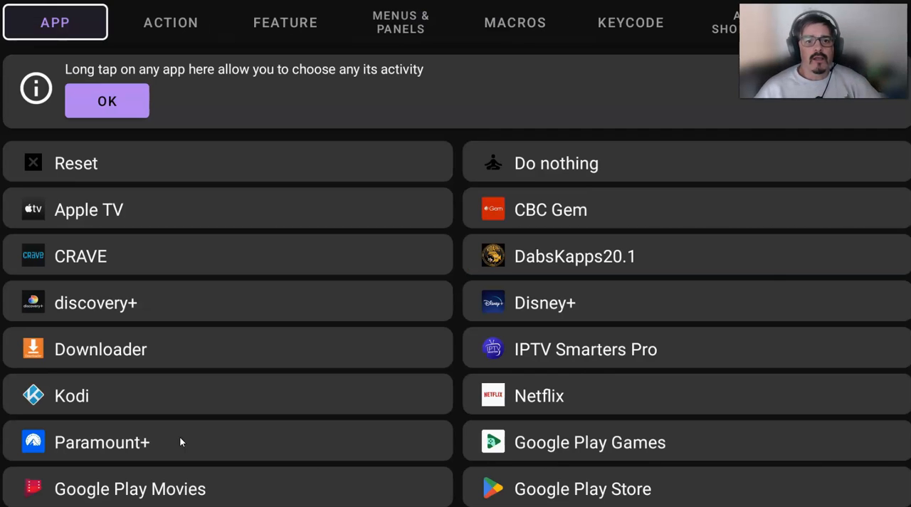
{"action": "left_click", "coordinate": [400, 22]}
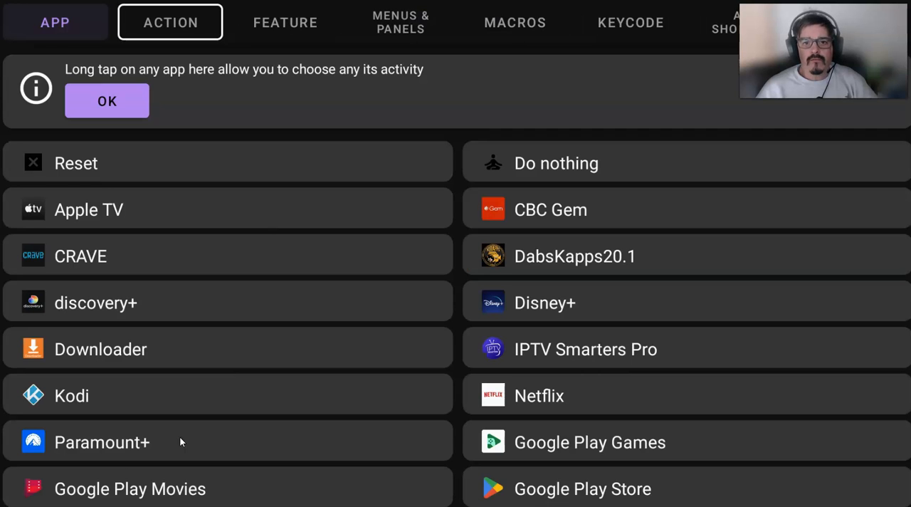
{"action": "left_click", "coordinate": [400, 23]}
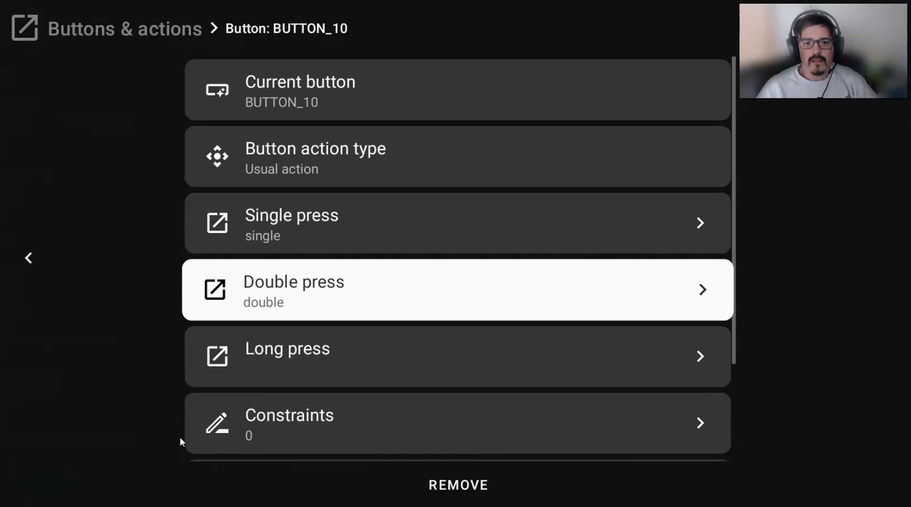
{"action": "mouse_move", "coordinate": [458, 356]}
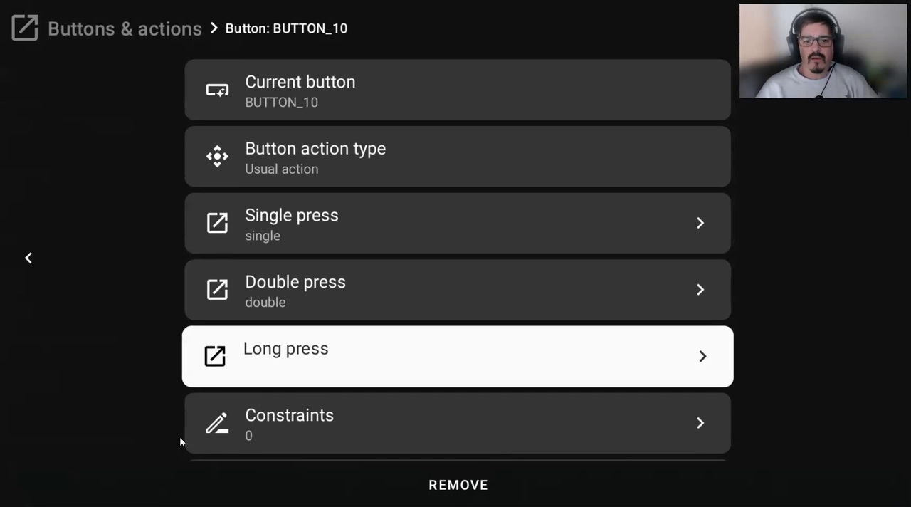
{"action": "scroll", "scroll_direction": "down", "scroll_amount": 3}
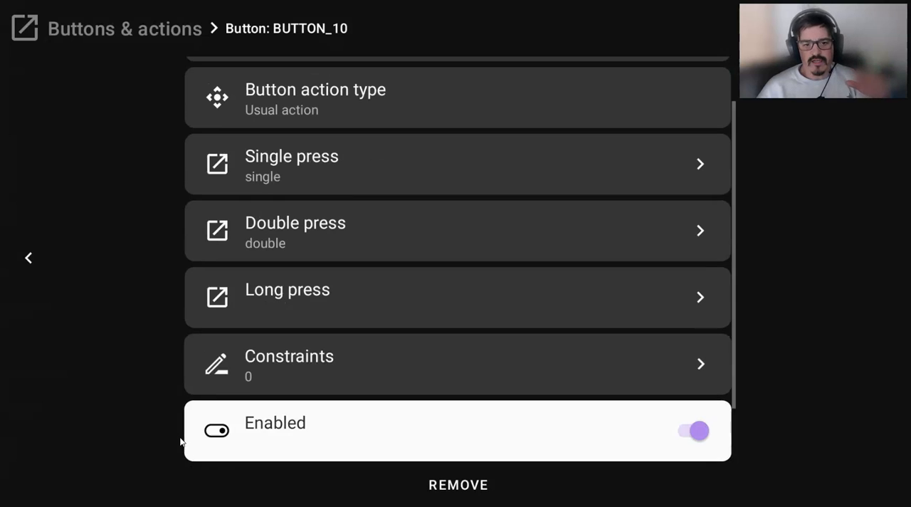
{"action": "scroll", "scroll_direction": "down", "scroll_amount": 3}
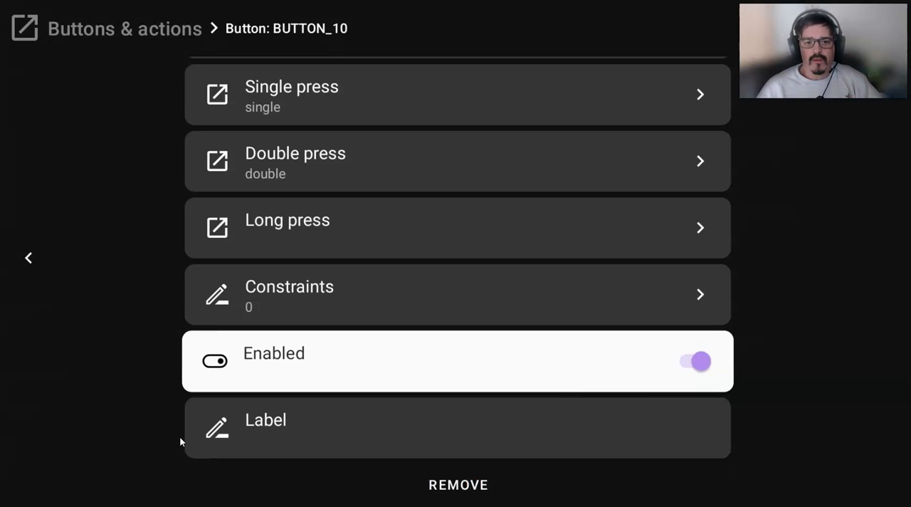
{"action": "left_click", "coordinate": [28, 258]}
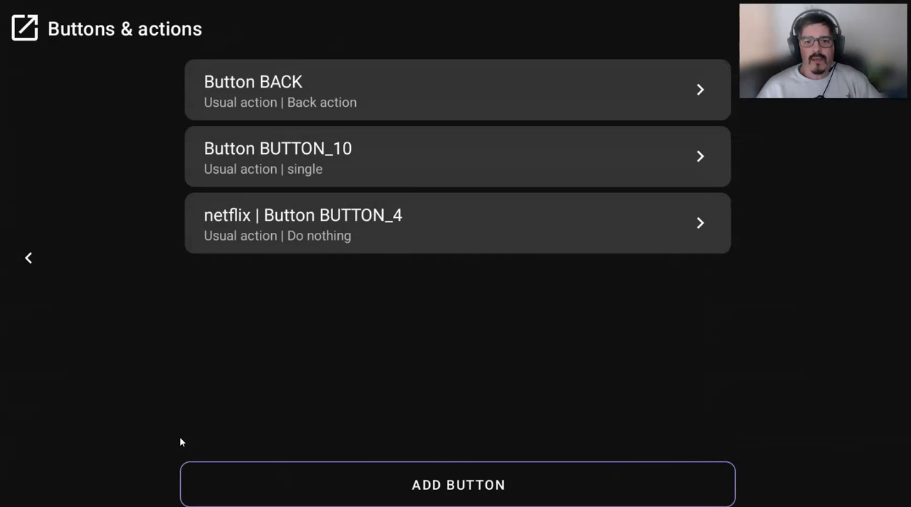